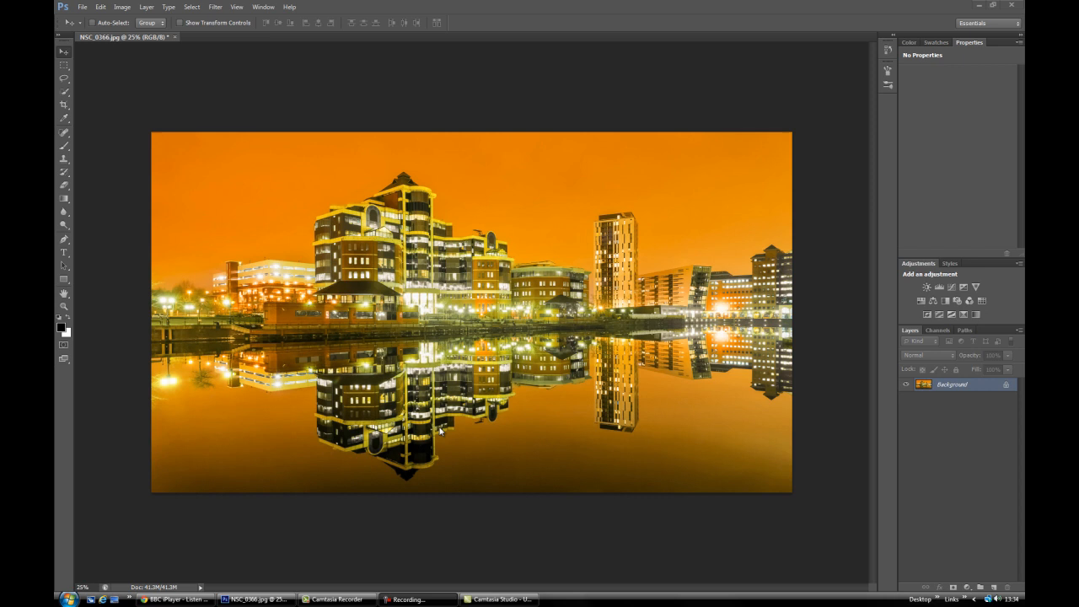
mouse_move(732, 204)
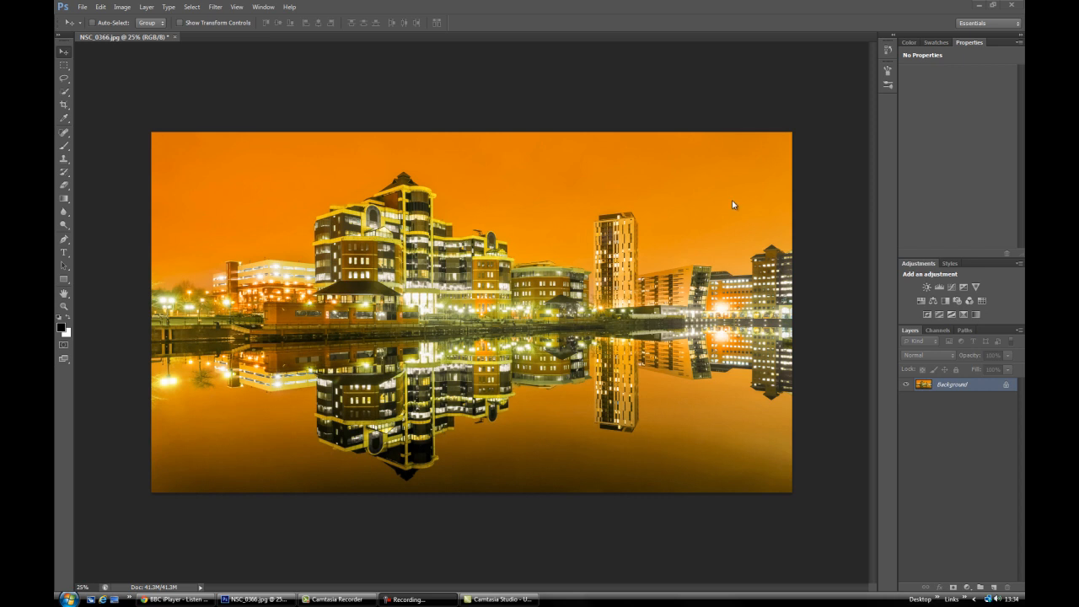
mouse_move(693, 268)
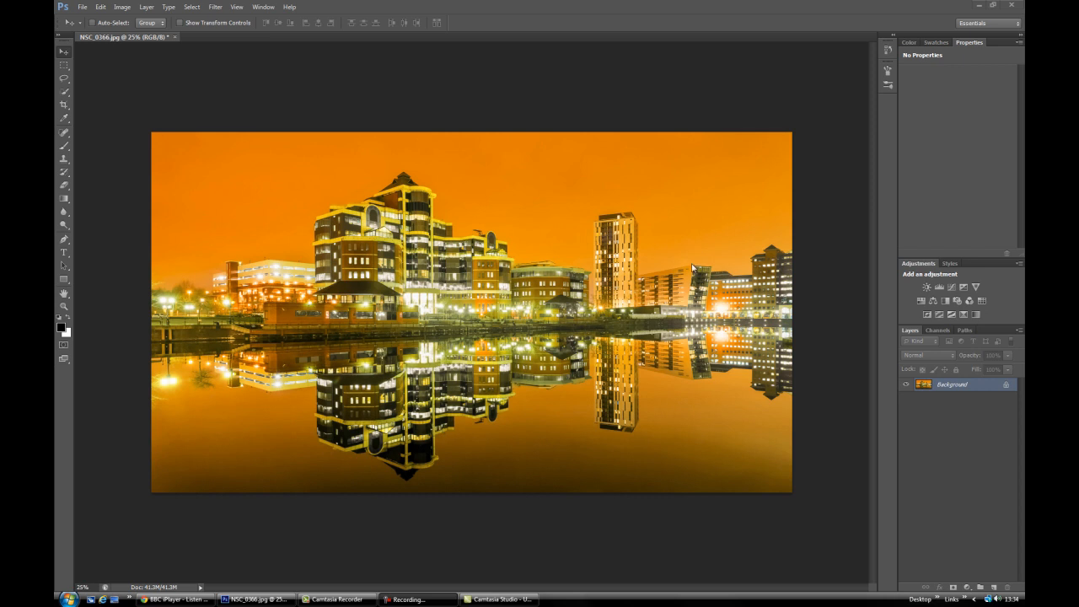
mouse_move(695, 174)
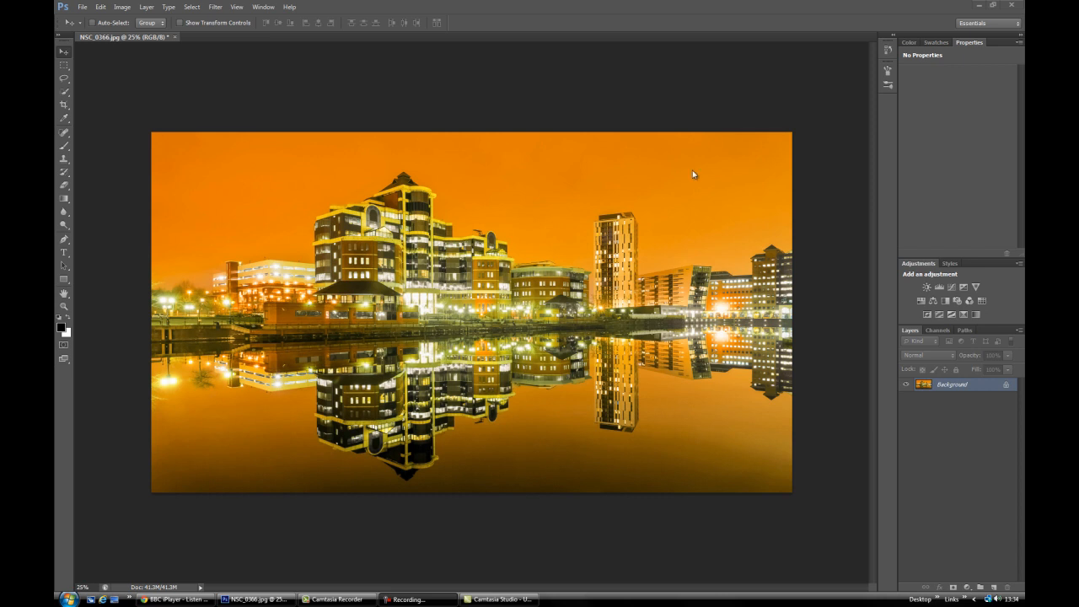
mouse_move(666, 261)
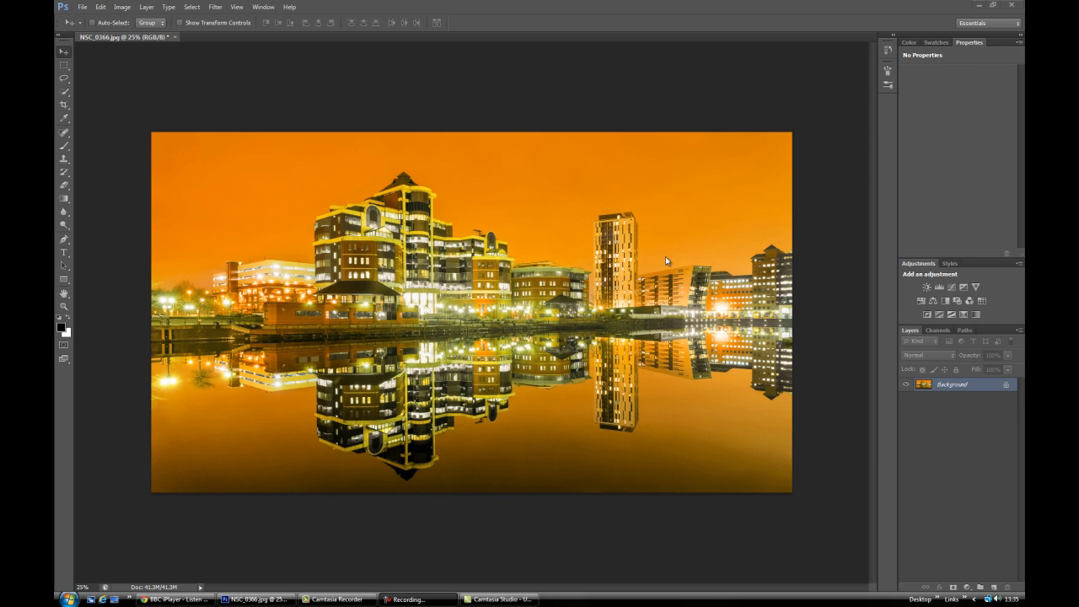
mouse_move(668, 260)
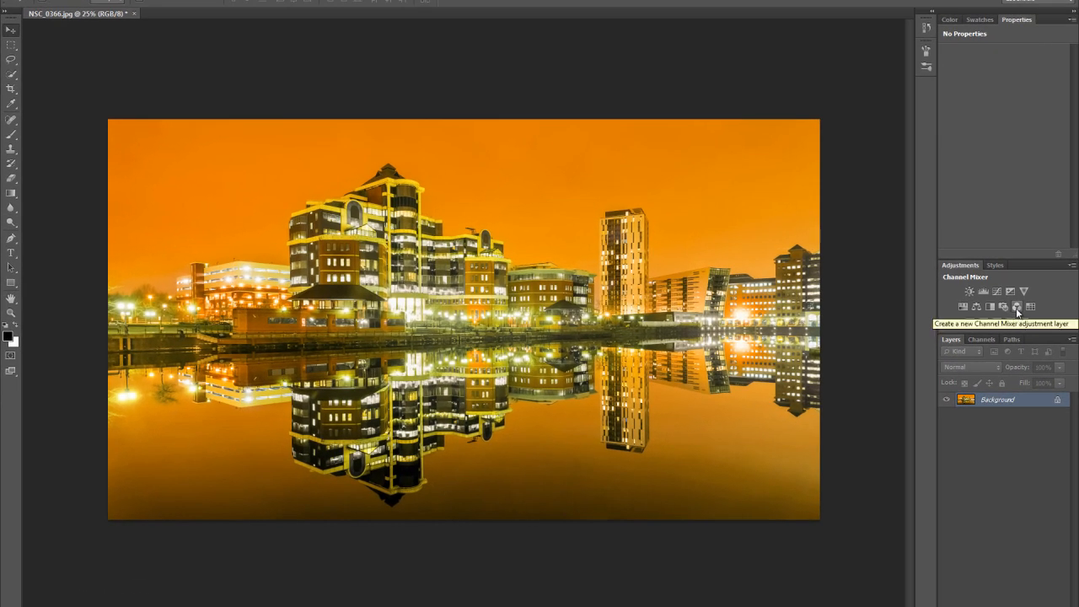
- Add a Channel Mixer adjustment layer above the Background photo
click(1017, 307)
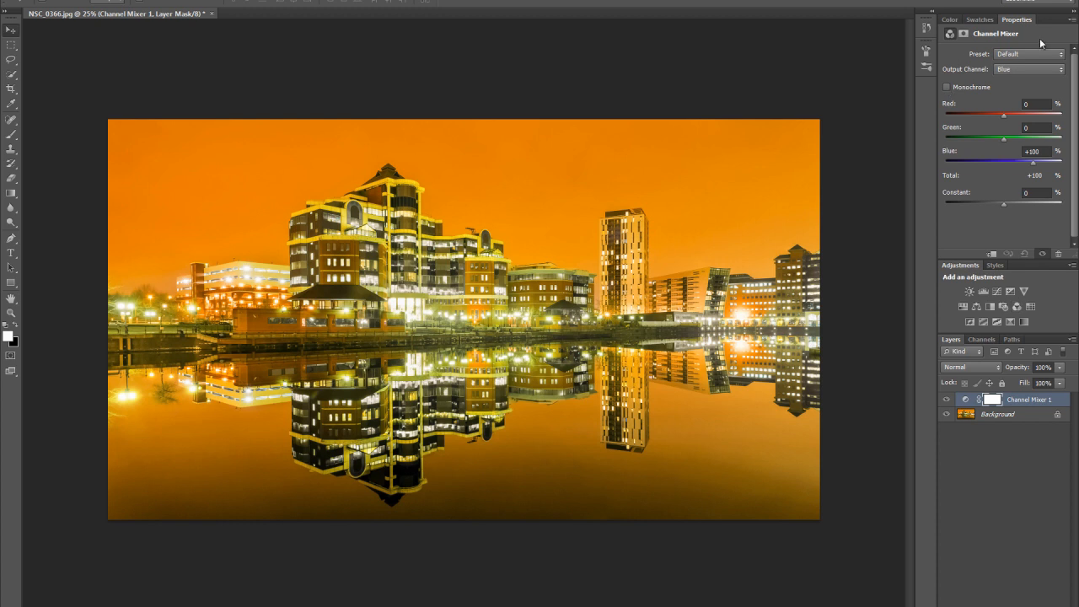
mouse_move(1018, 24)
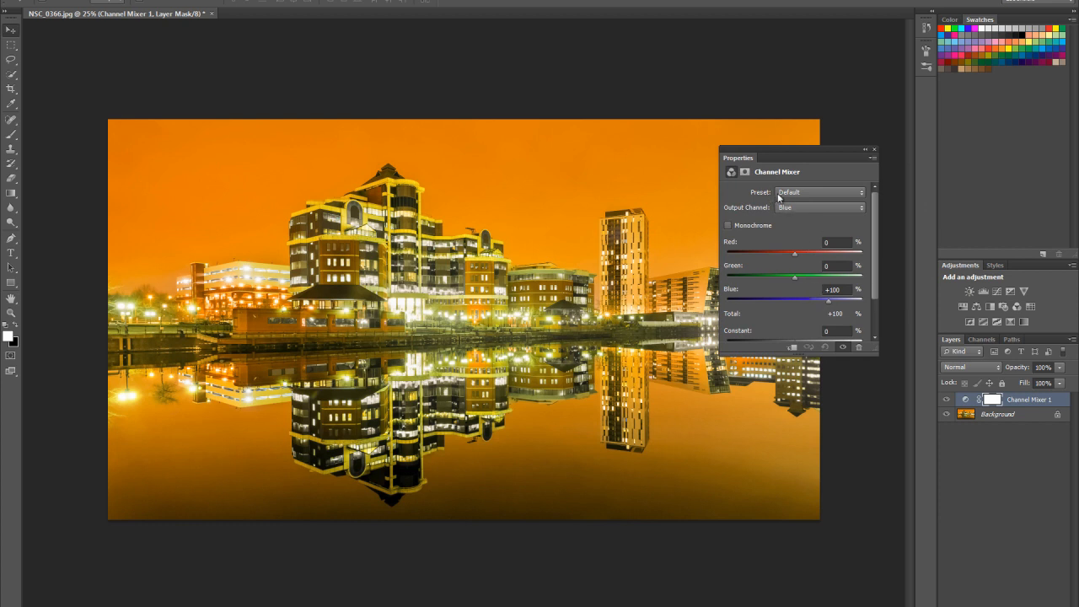
mouse_move(858, 213)
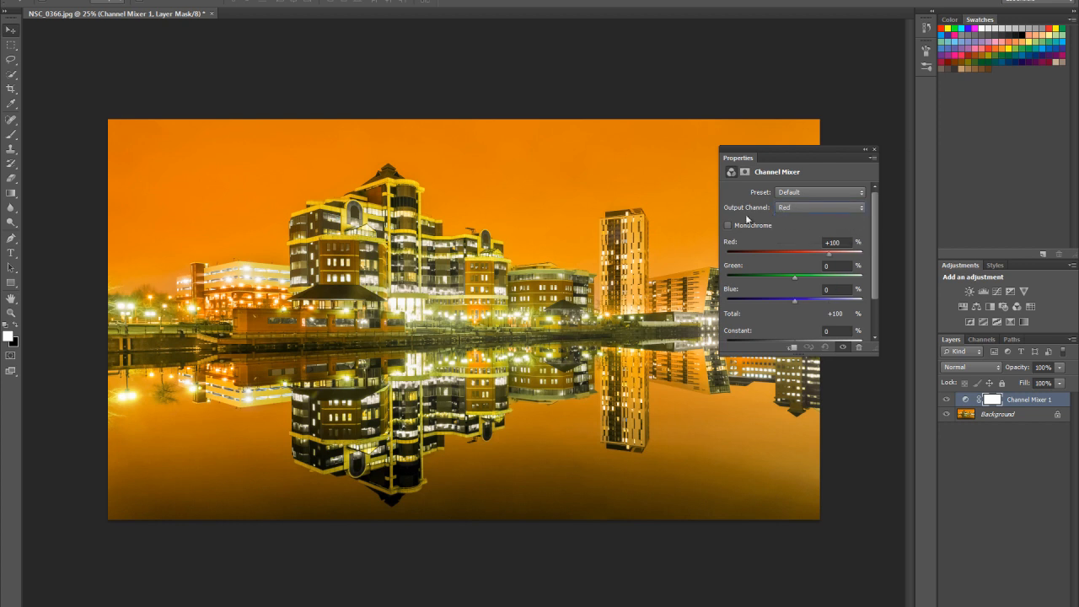
mouse_move(843, 243)
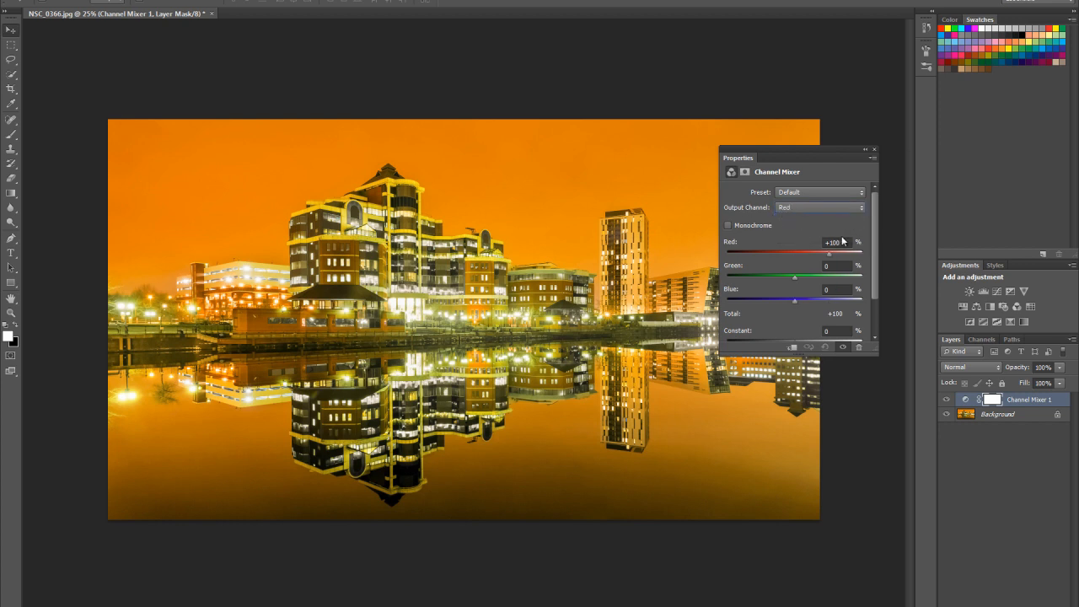
- Set the Red output to 0% Red and 100% Green, then move on to the Green output
triple_click(835, 243)
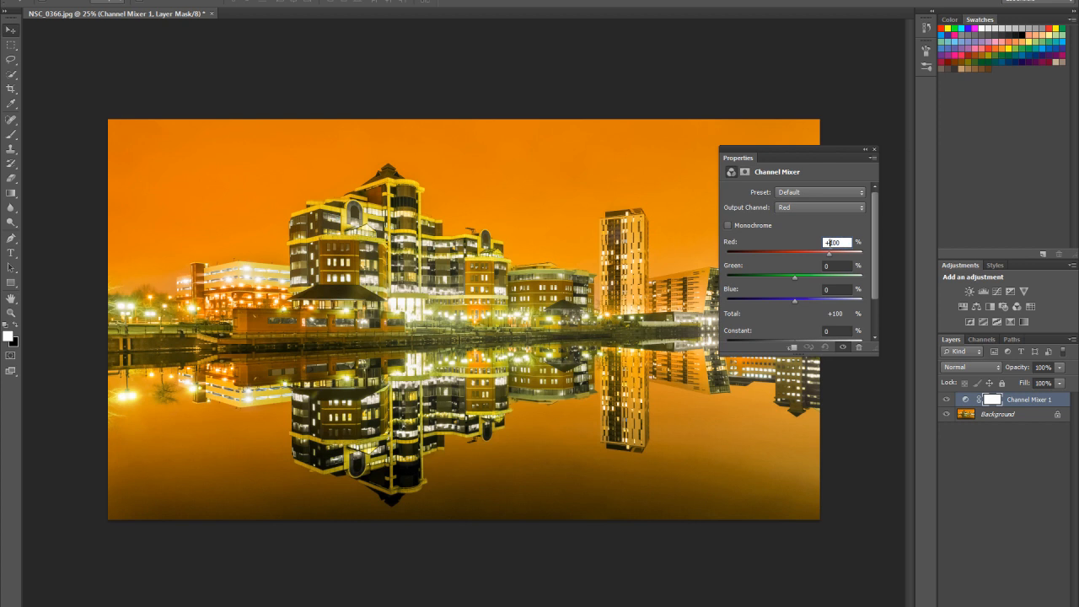
triple_click(835, 243)
text(0)
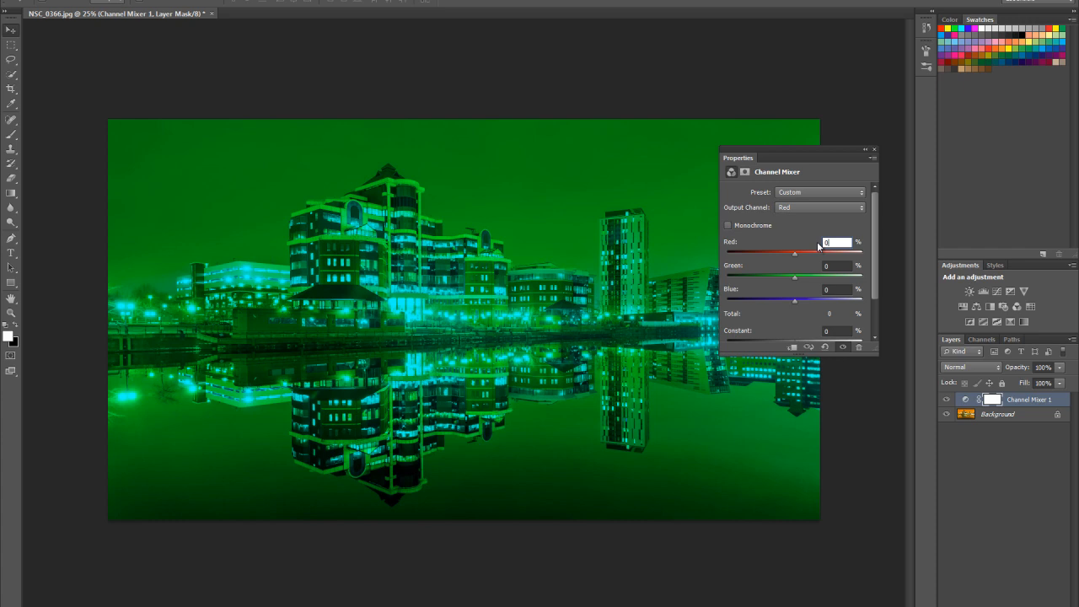
click(835, 265)
text(100)
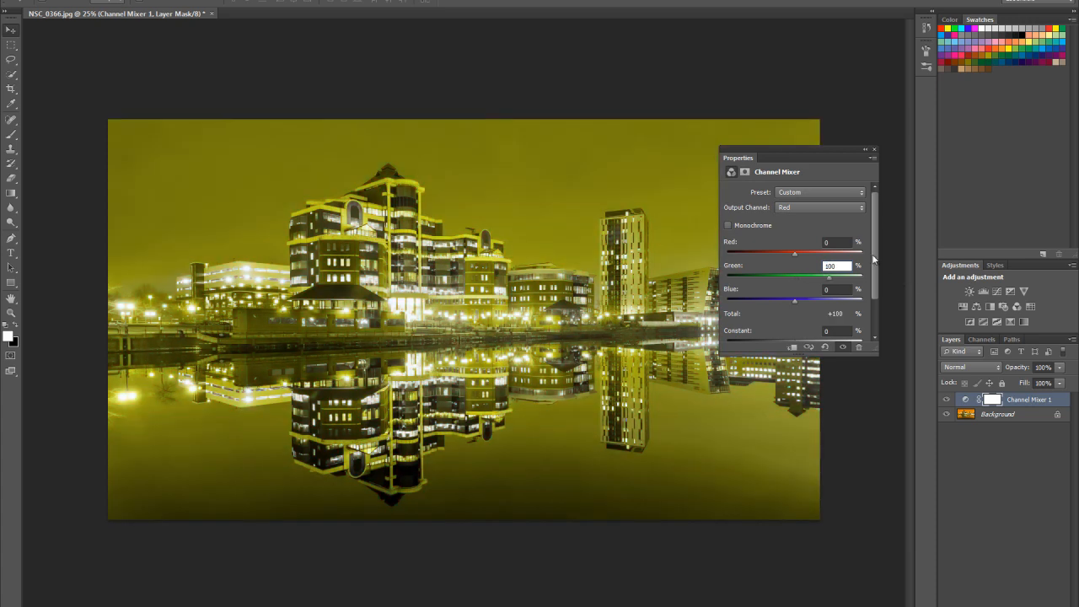
mouse_move(759, 255)
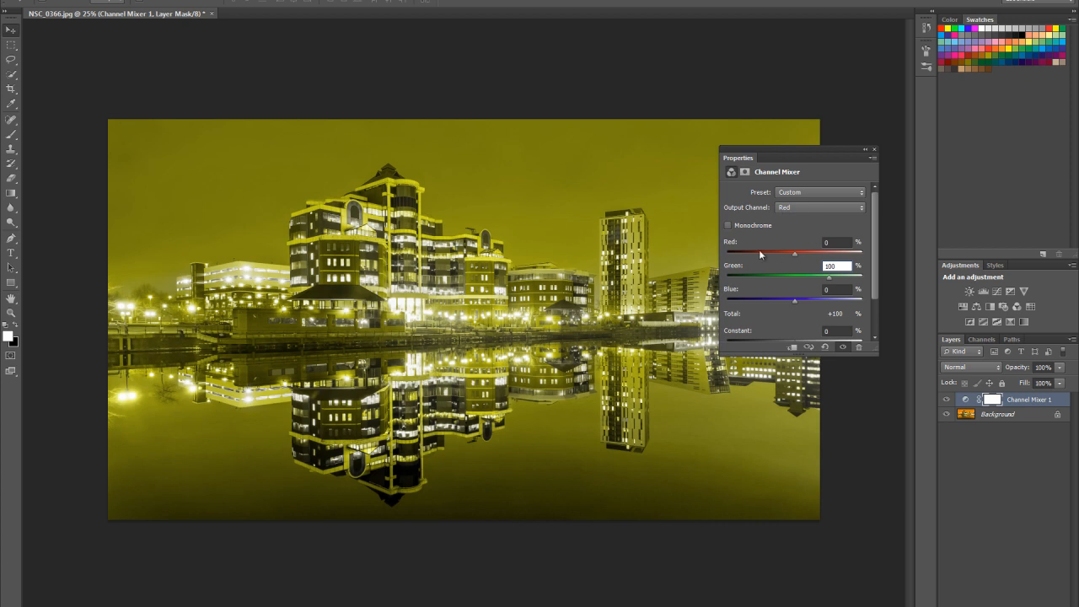
mouse_move(850, 283)
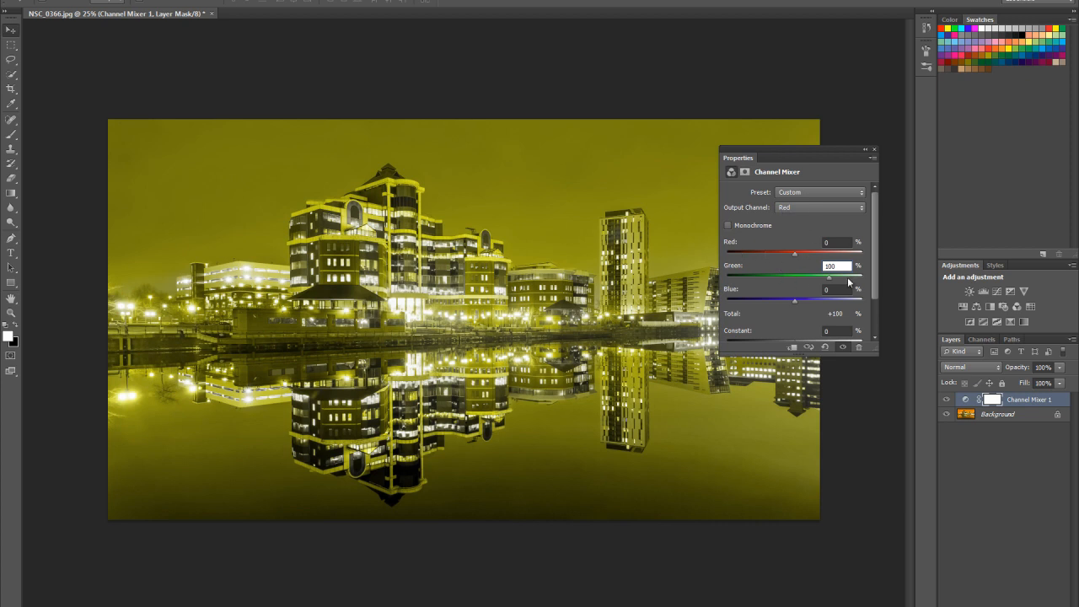
click(820, 207)
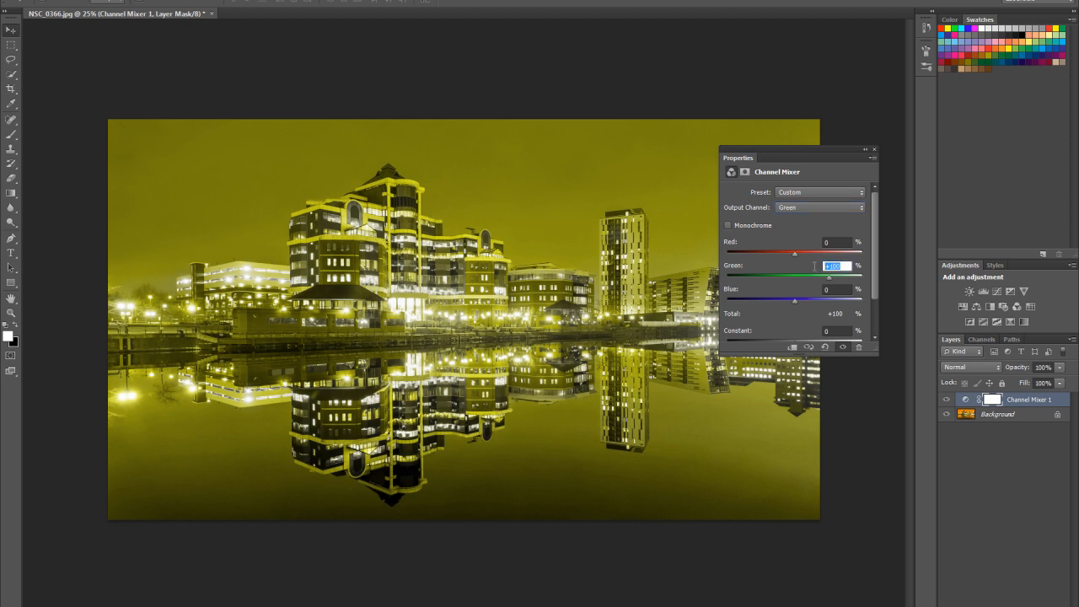
mouse_move(837, 280)
text(0)
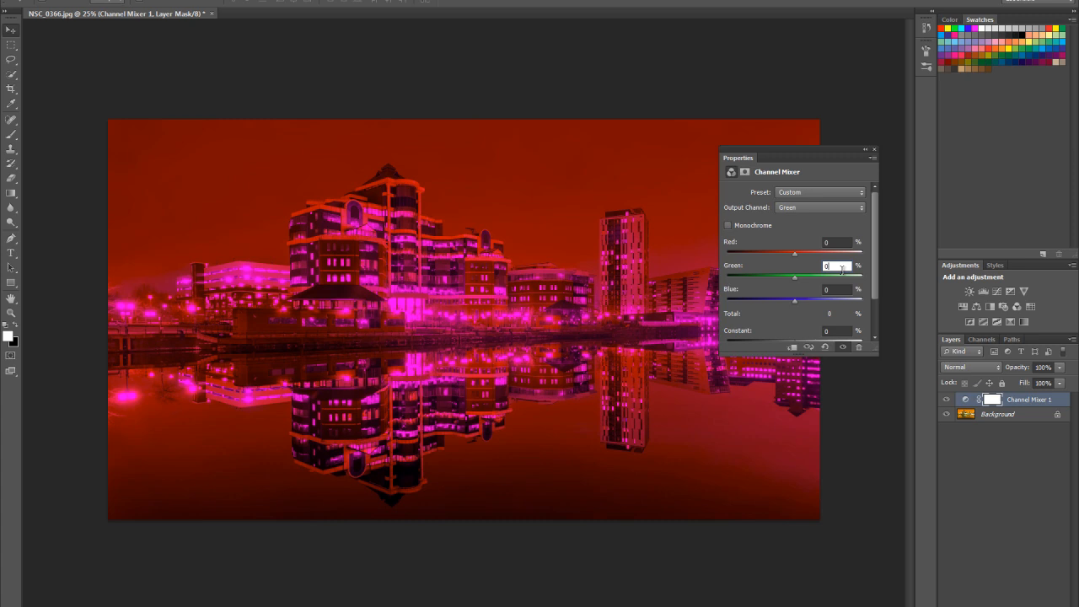
- Set the Green output's Blue mix to 100%
click(837, 290)
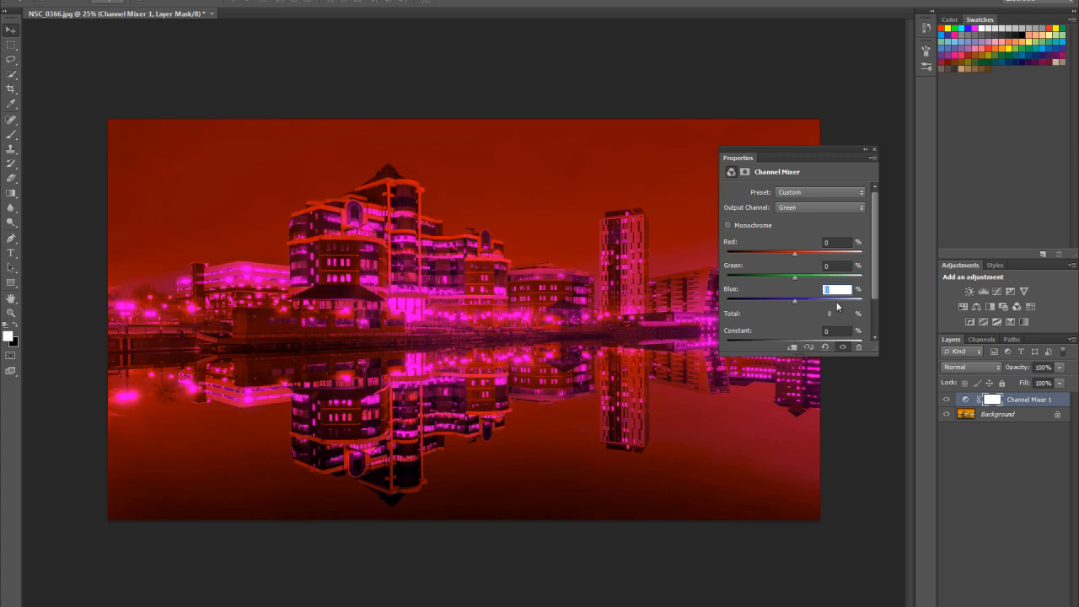
text(100)
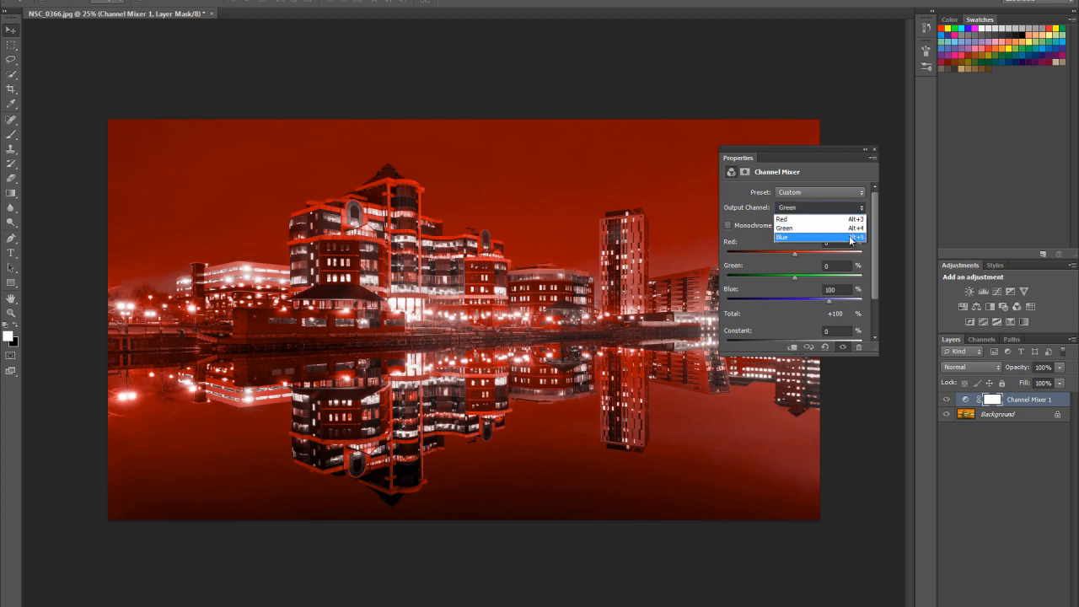
- Set the Blue output to 0% Blue and 100% Red, completing the channel swap
click(809, 236)
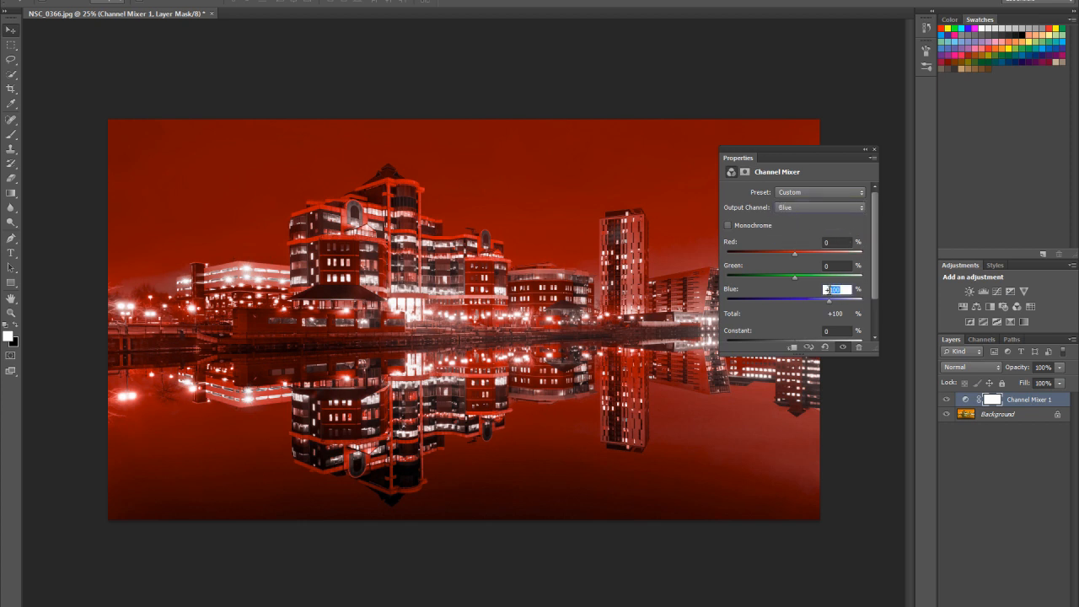
text(0)
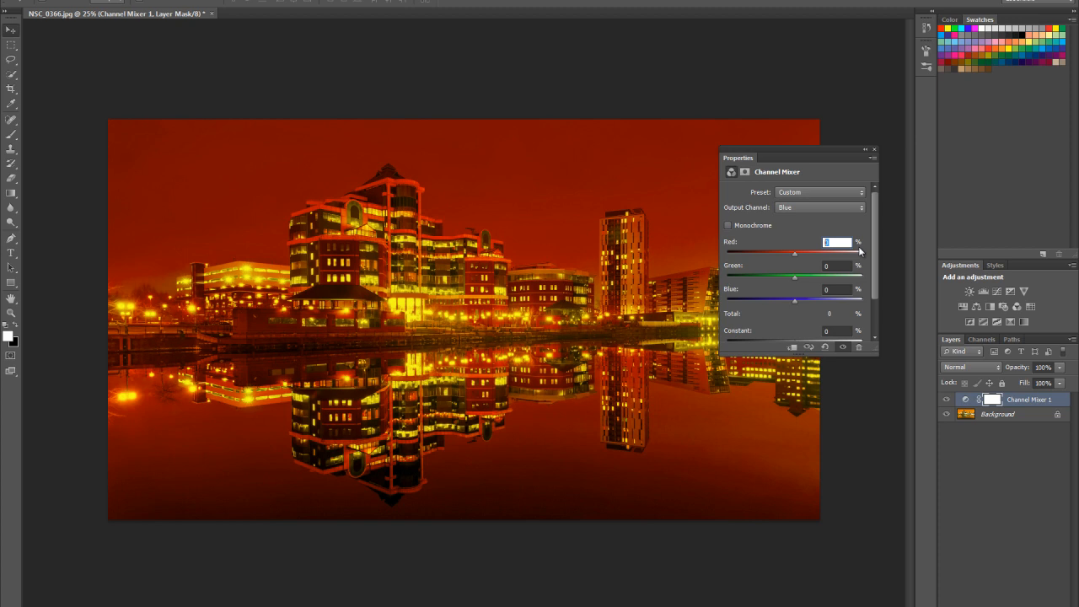
text(100)
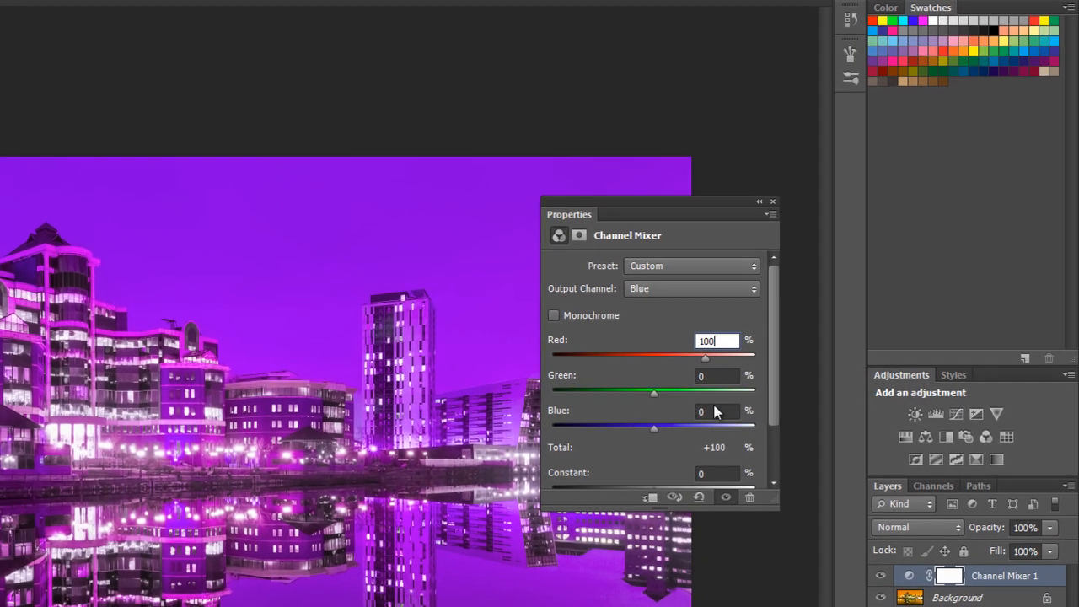
- Dock the floating Channel Mixer settings back with the other panels
drag(570, 214, 692, 143)
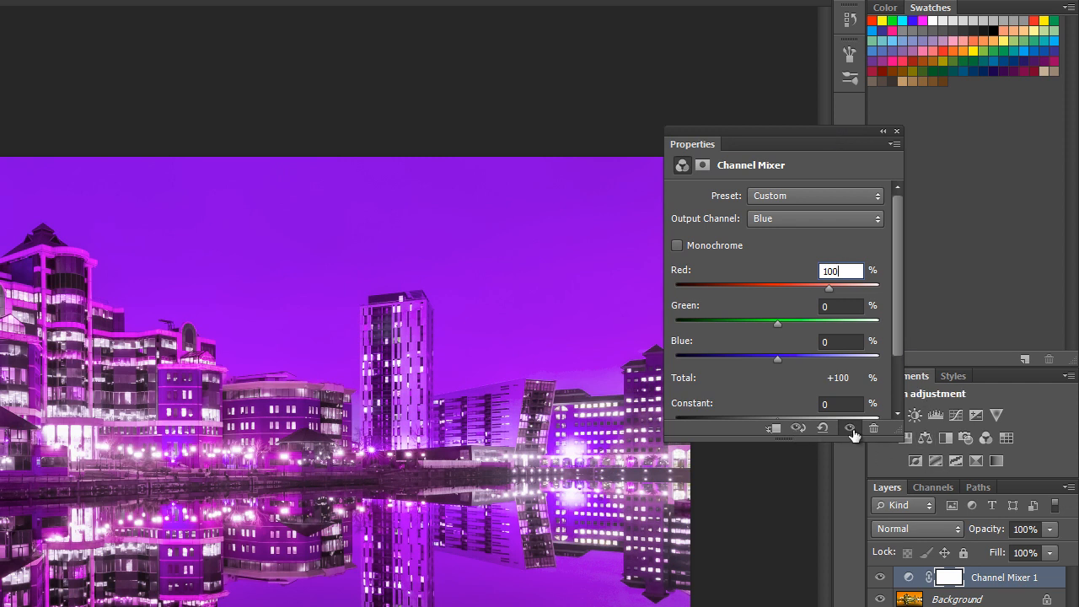
click(881, 577)
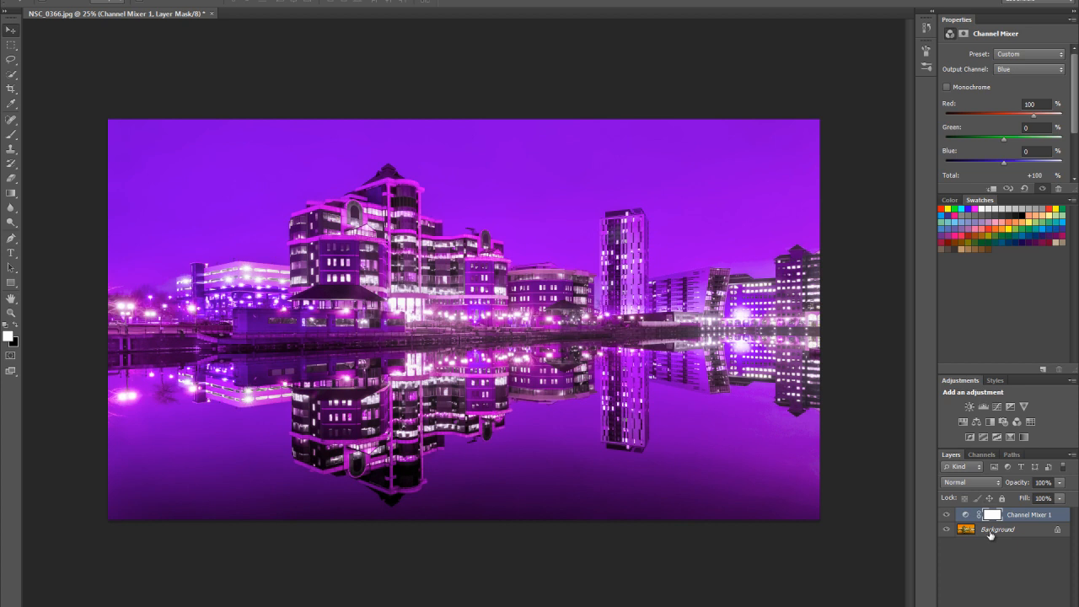
mouse_move(987, 22)
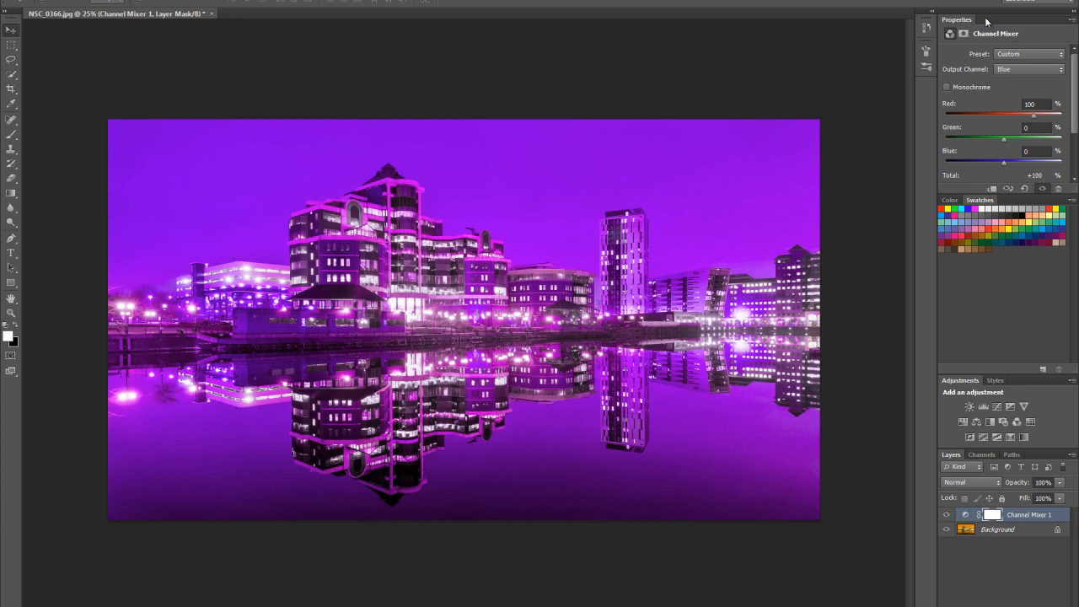
mouse_move(1012, 206)
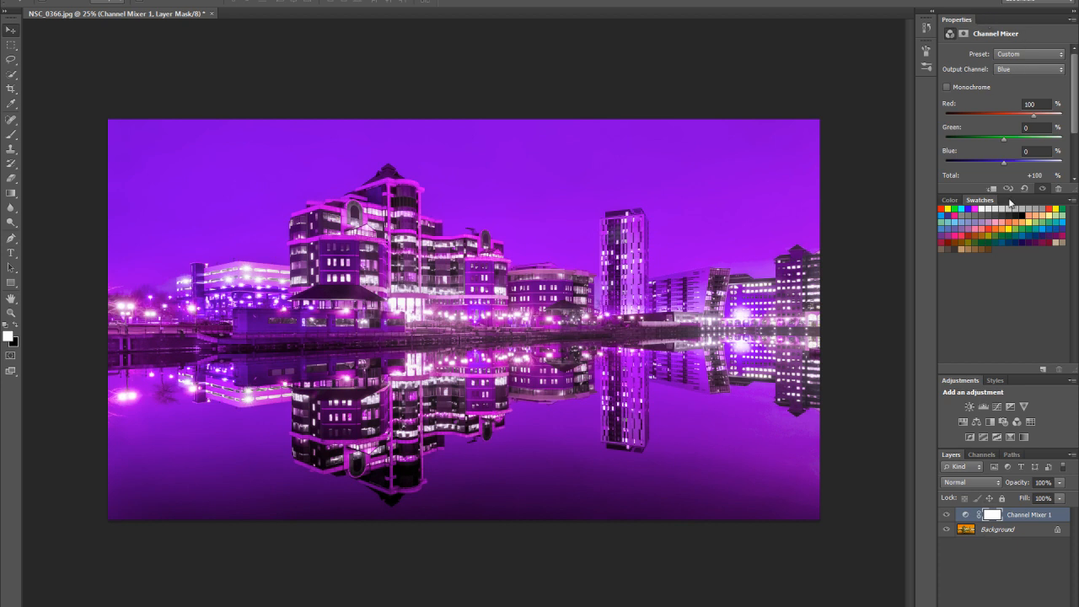
mouse_move(992, 485)
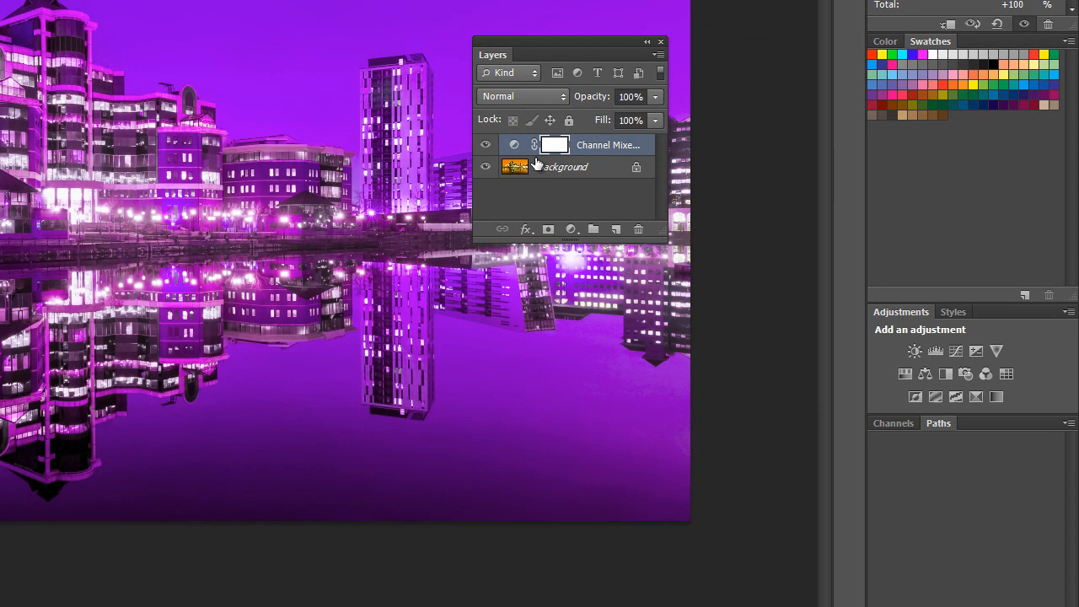
mouse_move(655, 104)
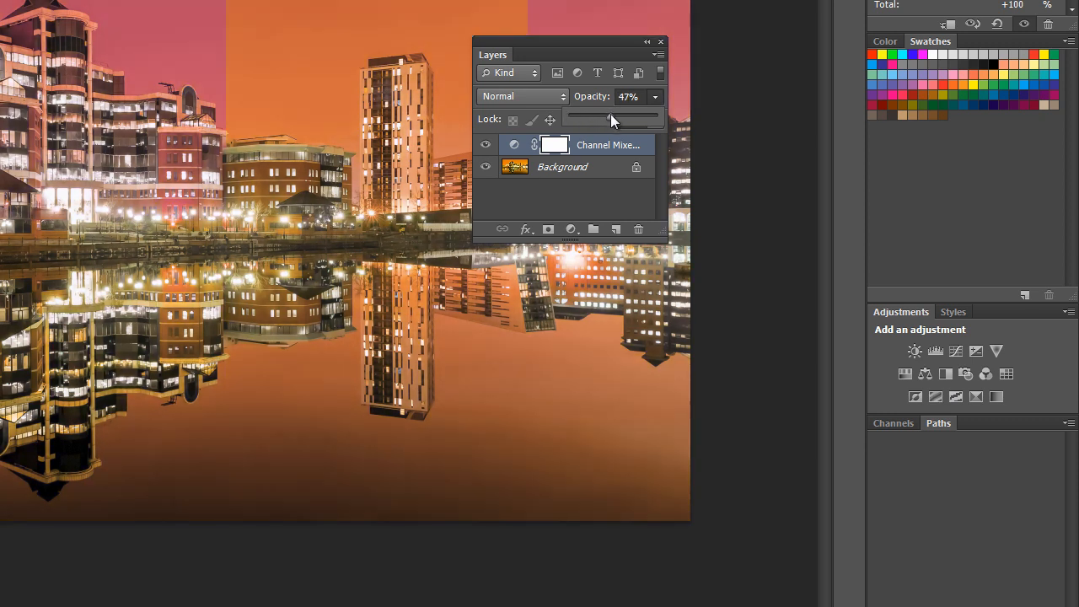
- Lower the Channel Mixer layer's opacity to about 29%
drag(610, 118, 594, 118)
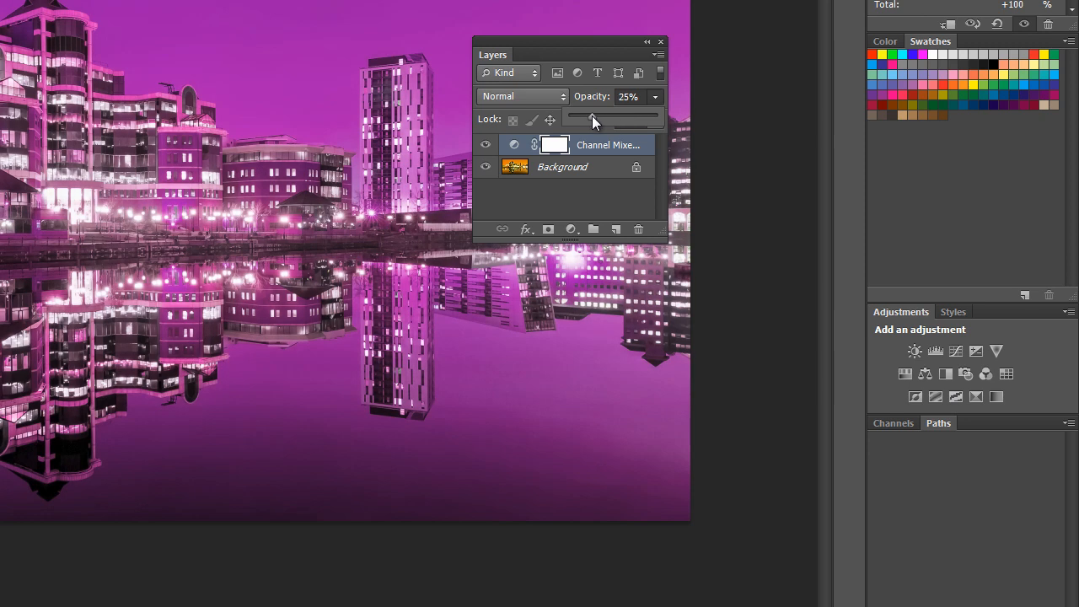
drag(590, 118, 597, 118)
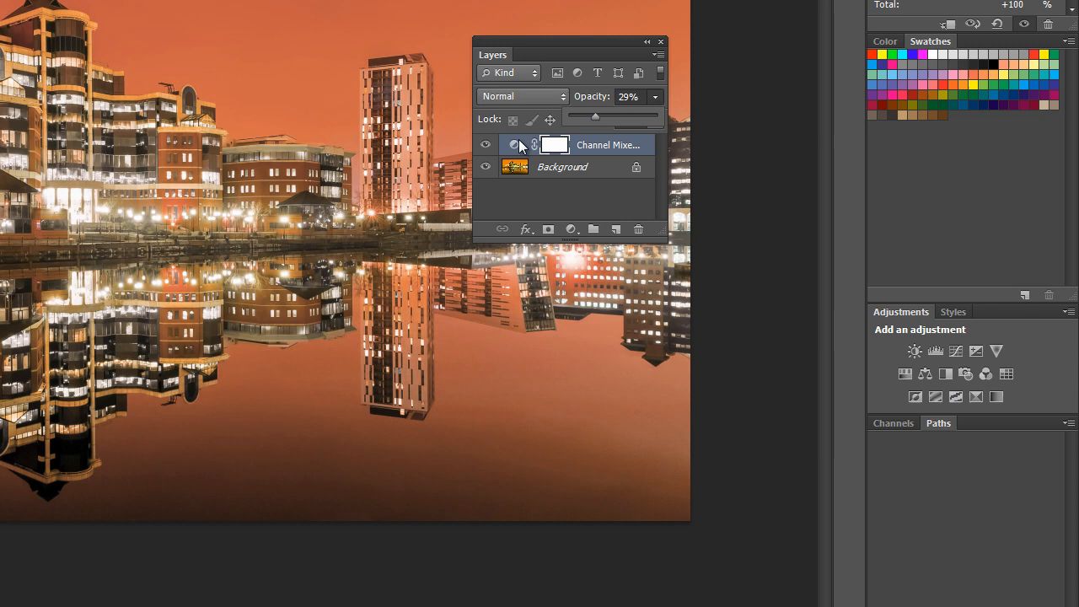
- Try Color Dodge, settle on Soft Light blending and fine-tune the layer opacity
click(521, 96)
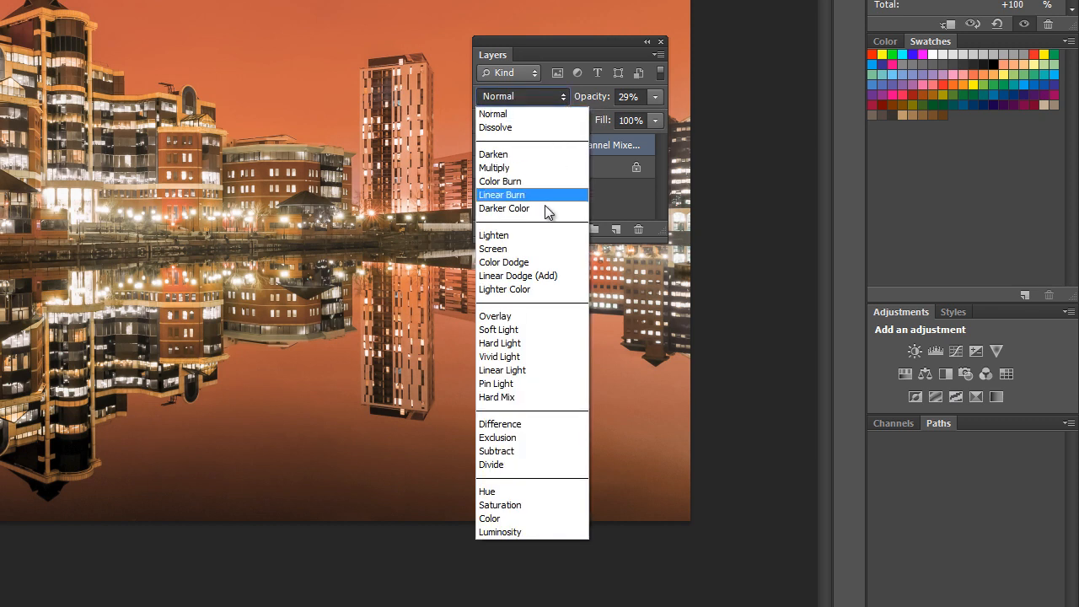
click(503, 263)
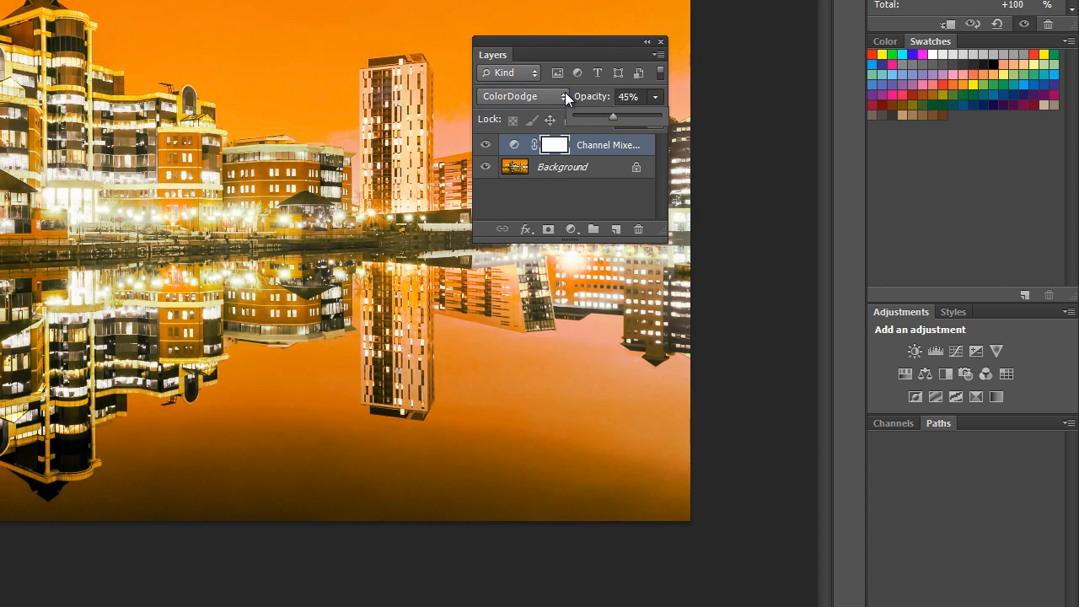
click(522, 95)
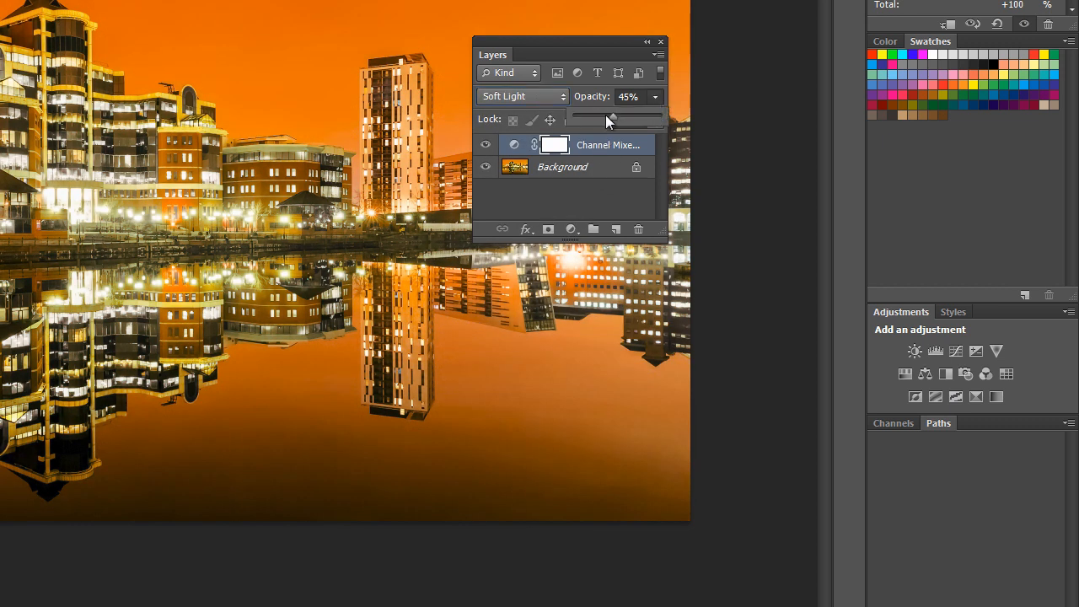
drag(590, 118, 627, 119)
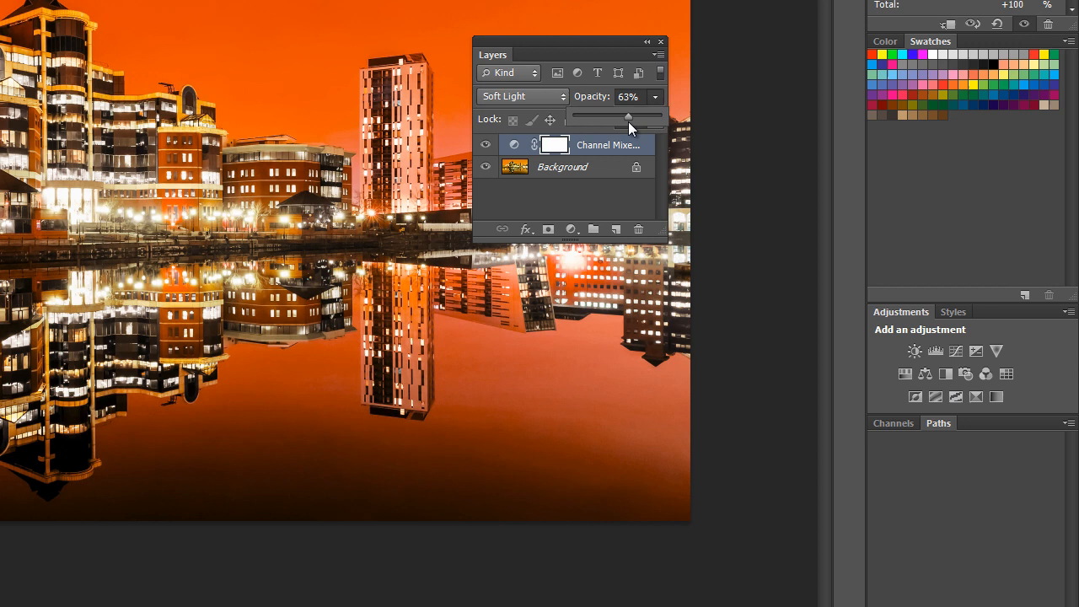
drag(627, 117, 598, 117)
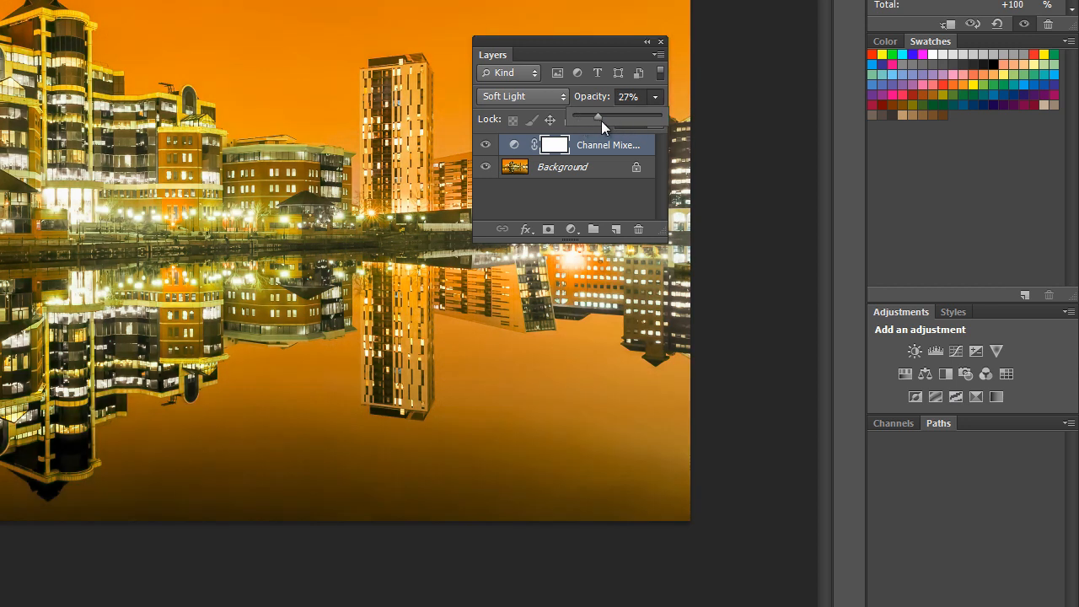
drag(599, 118, 651, 118)
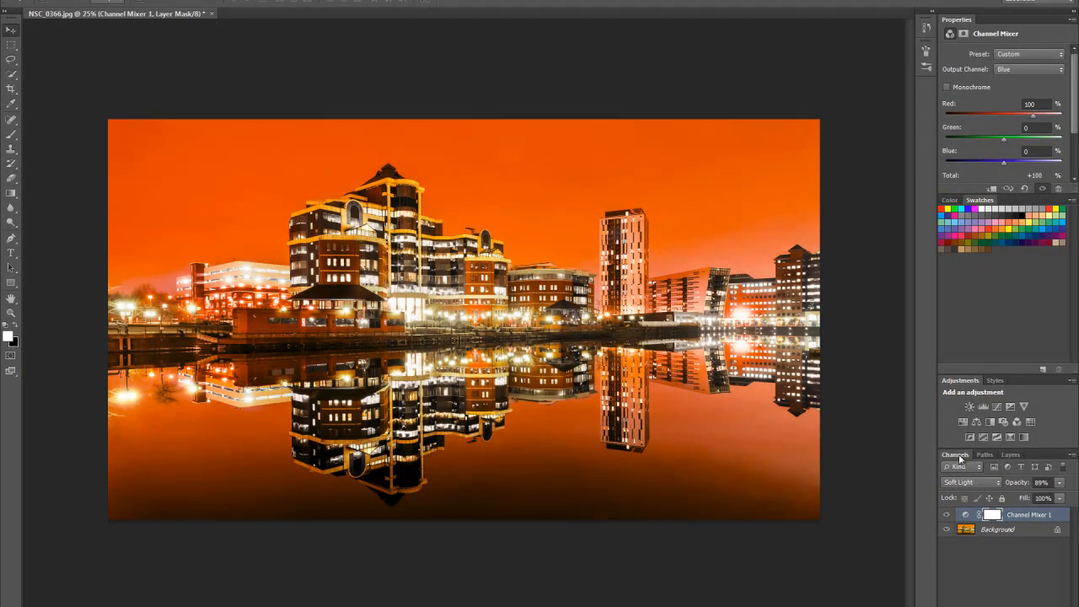
- Mix +21% Green and -37% Blue into the Blue output
click(955, 455)
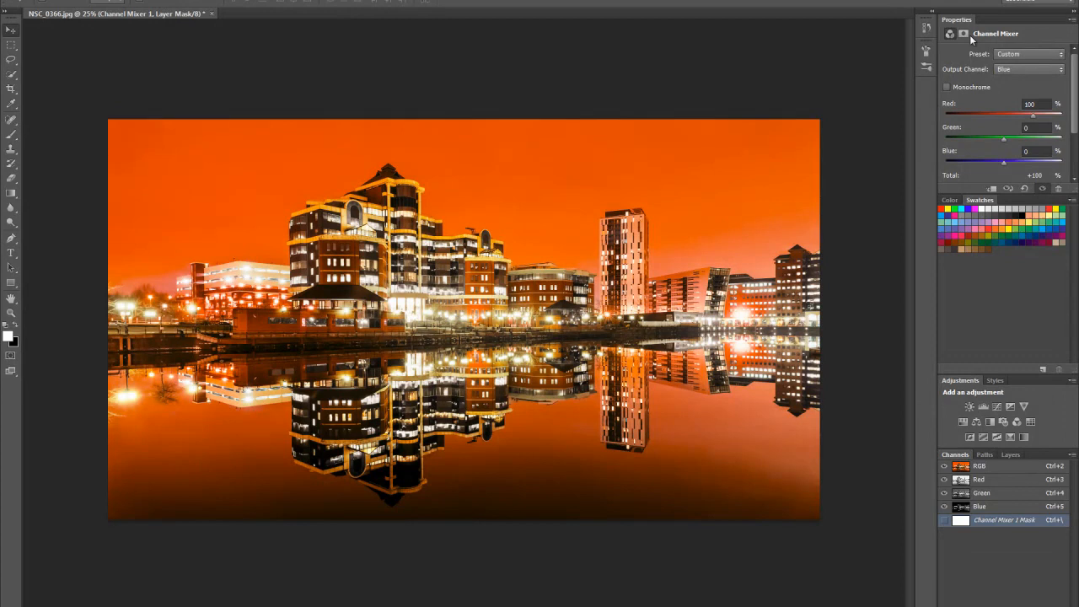
mouse_move(1065, 128)
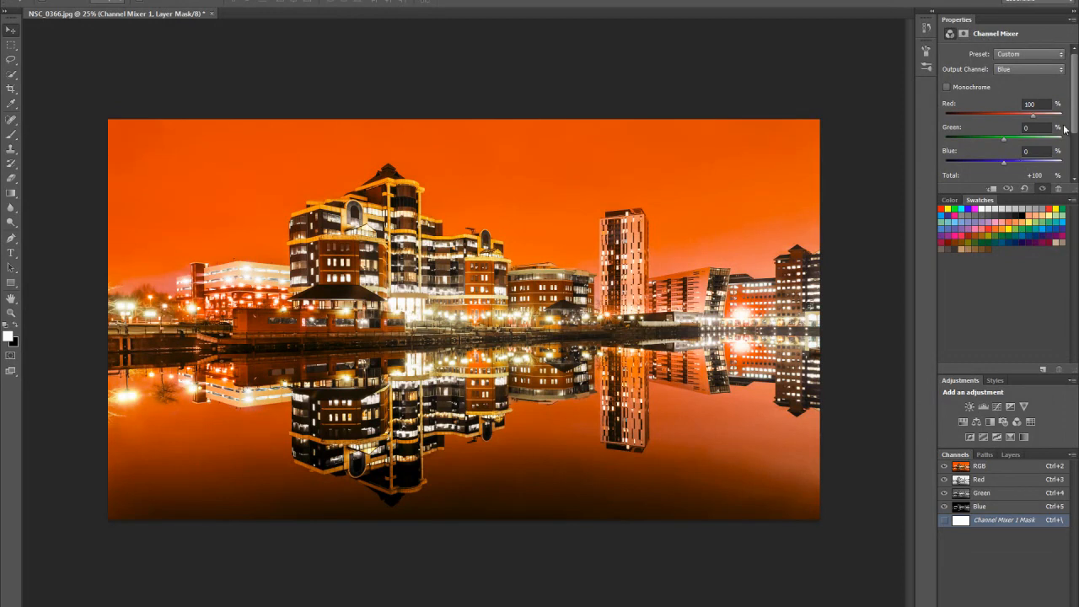
mouse_move(1002, 132)
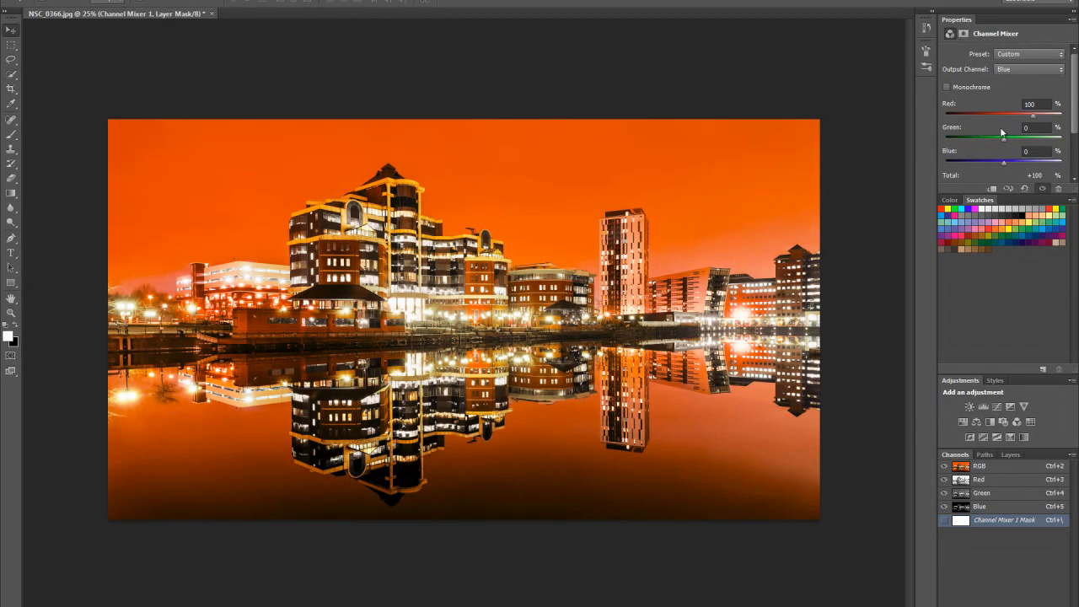
drag(1002, 138, 1016, 138)
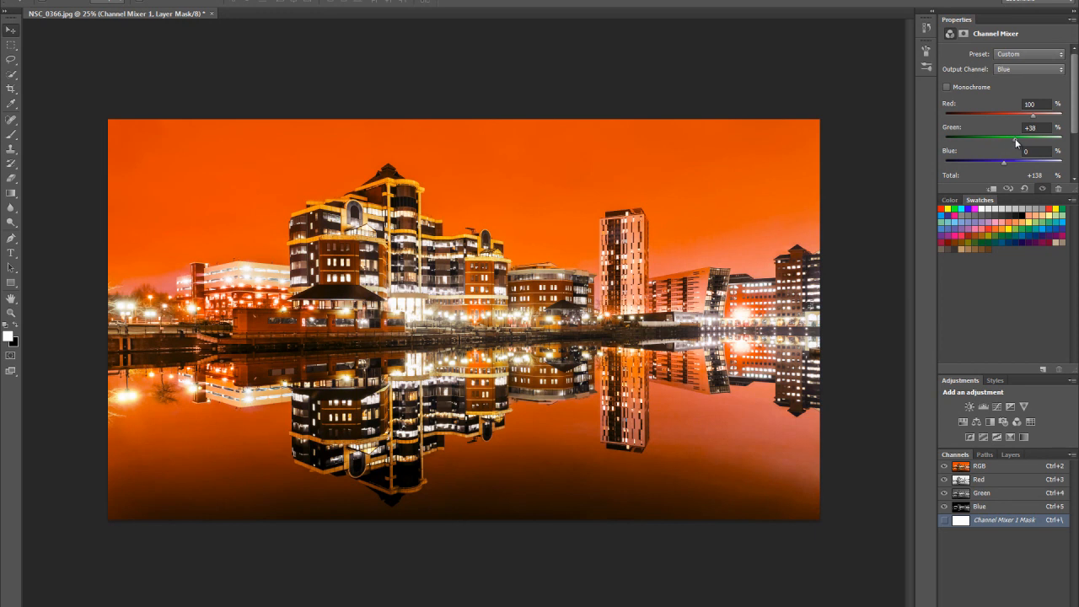
drag(1002, 162, 971, 162)
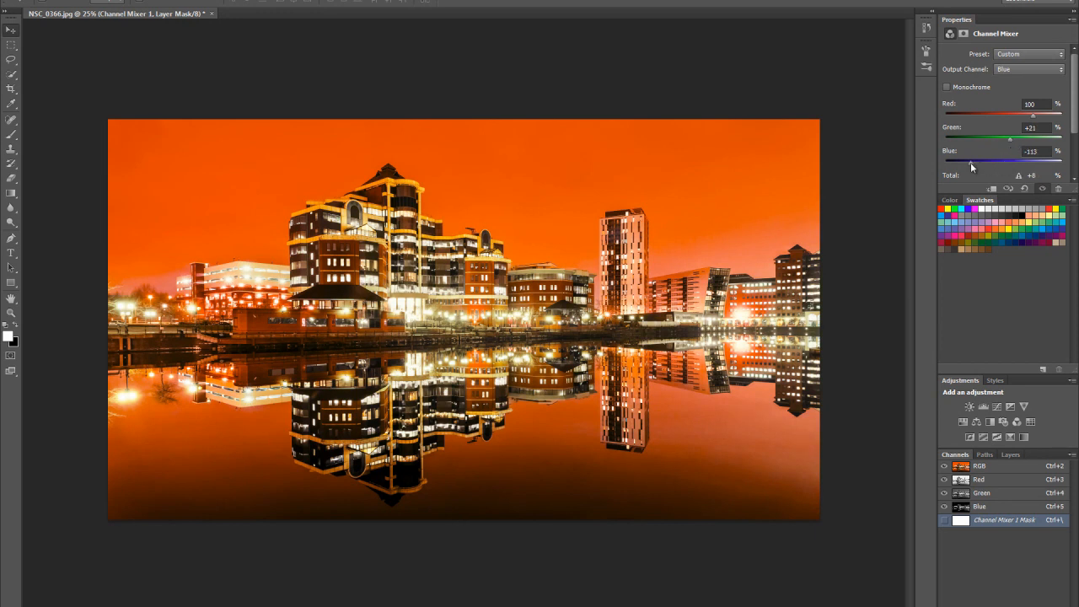
drag(979, 162, 1001, 162)
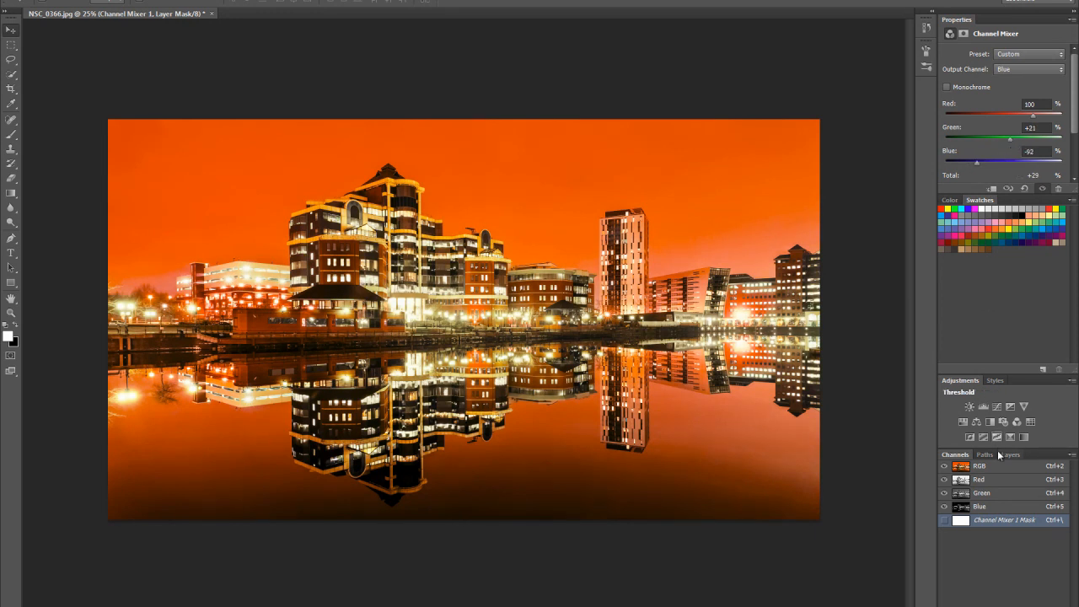
- Return the Channel Mixer layer to Normal blending
click(1012, 456)
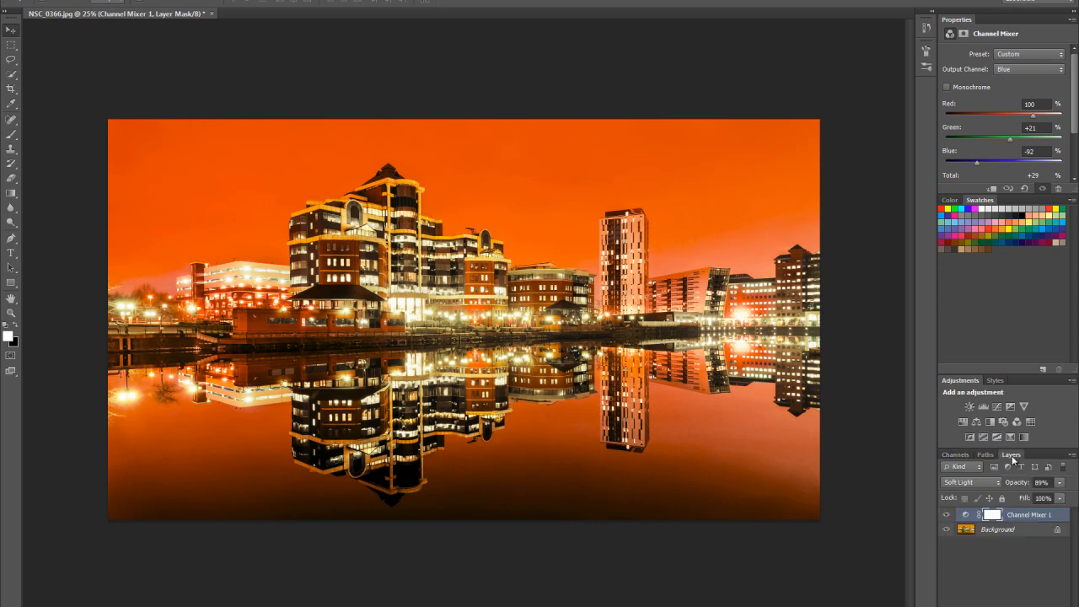
click(970, 482)
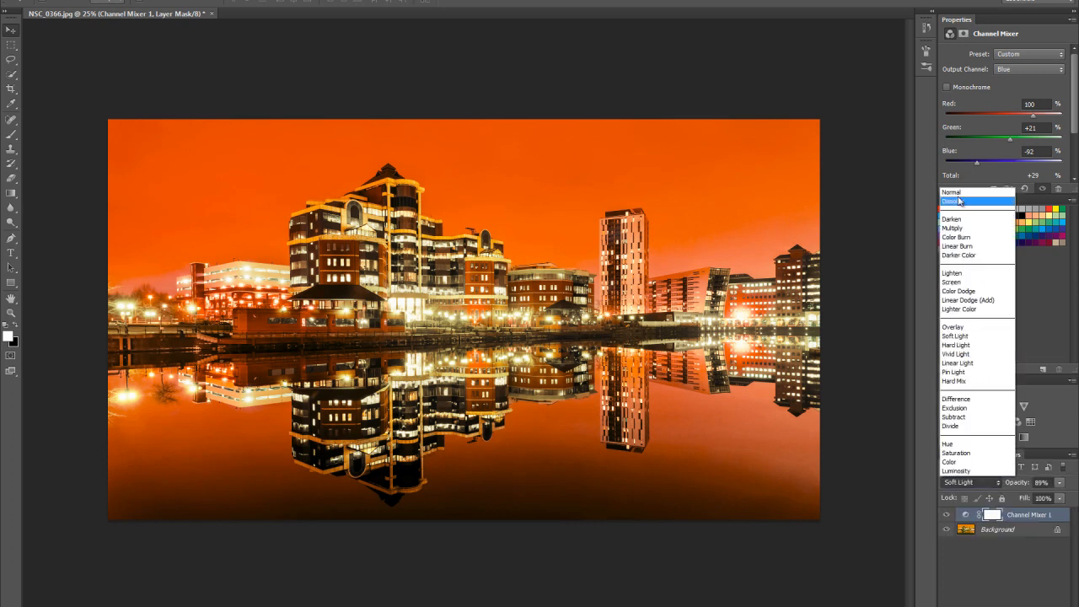
click(952, 192)
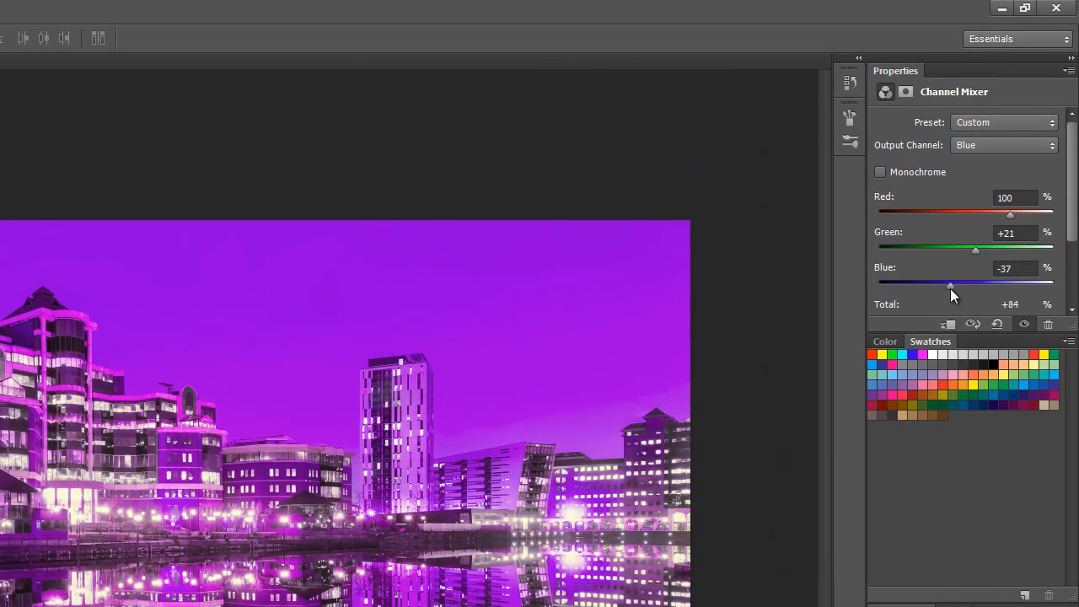
- Swing the Blue output's Green mix to about -129% for a magenta-red sky
drag(975, 249, 1033, 249)
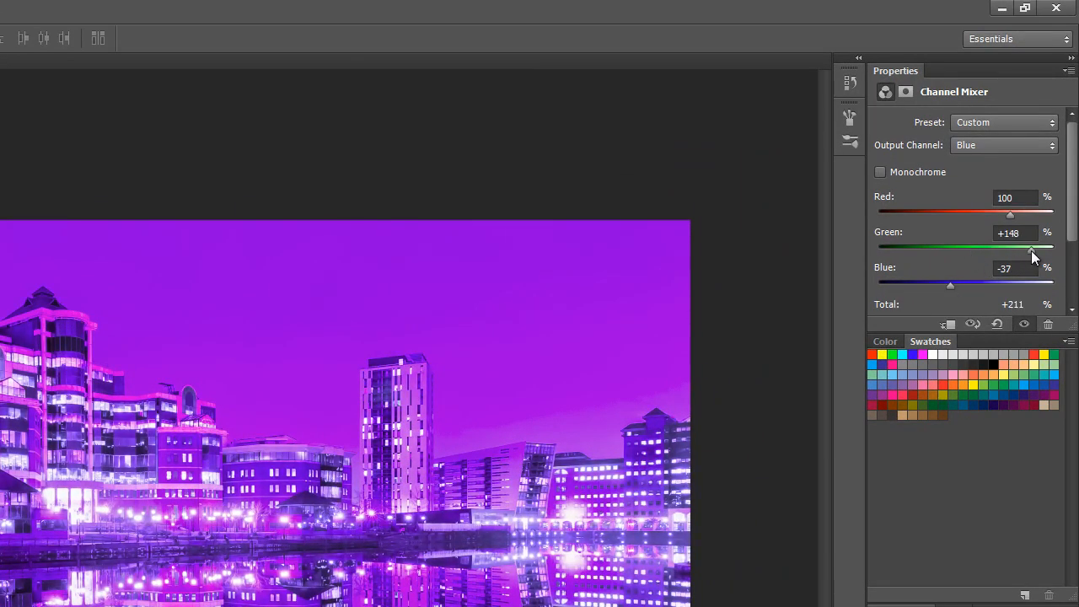
drag(1032, 246, 904, 247)
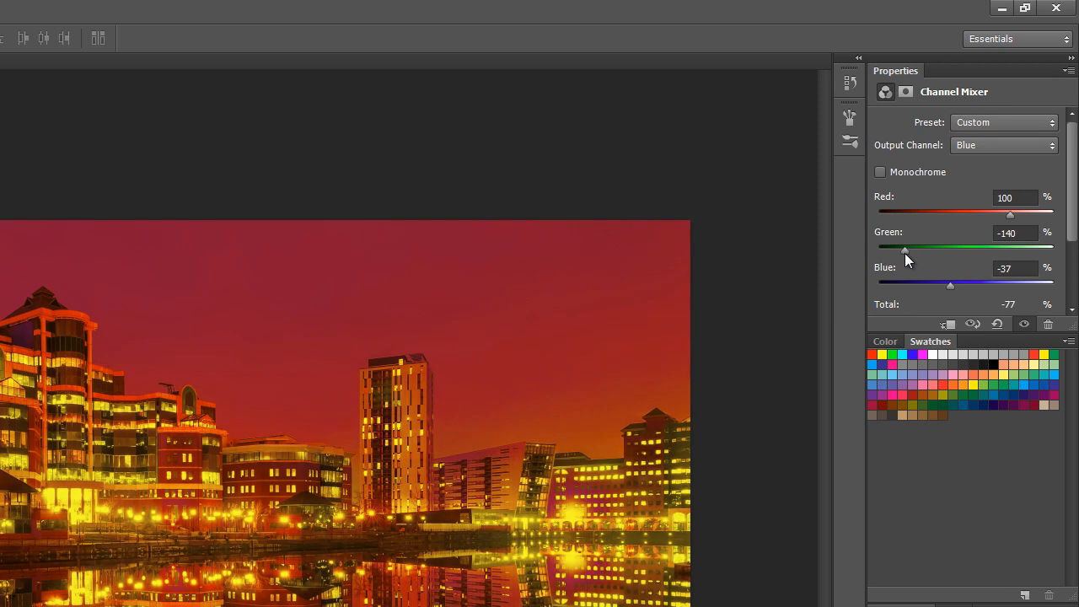
drag(904, 249, 911, 250)
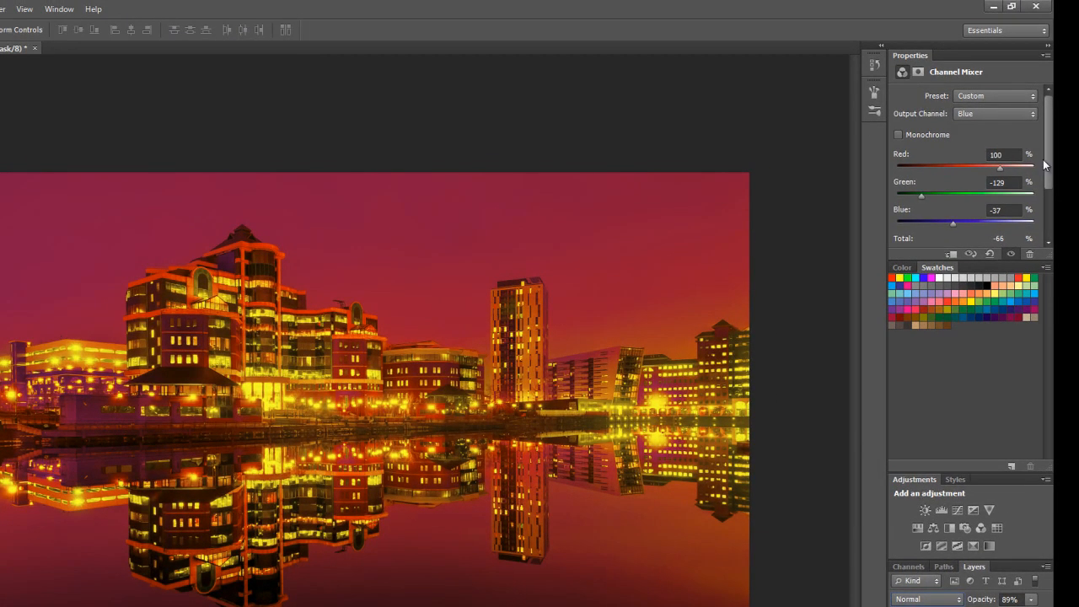
- Bring up the Save Channel Mixer Preset option from the panel menu
click(1047, 56)
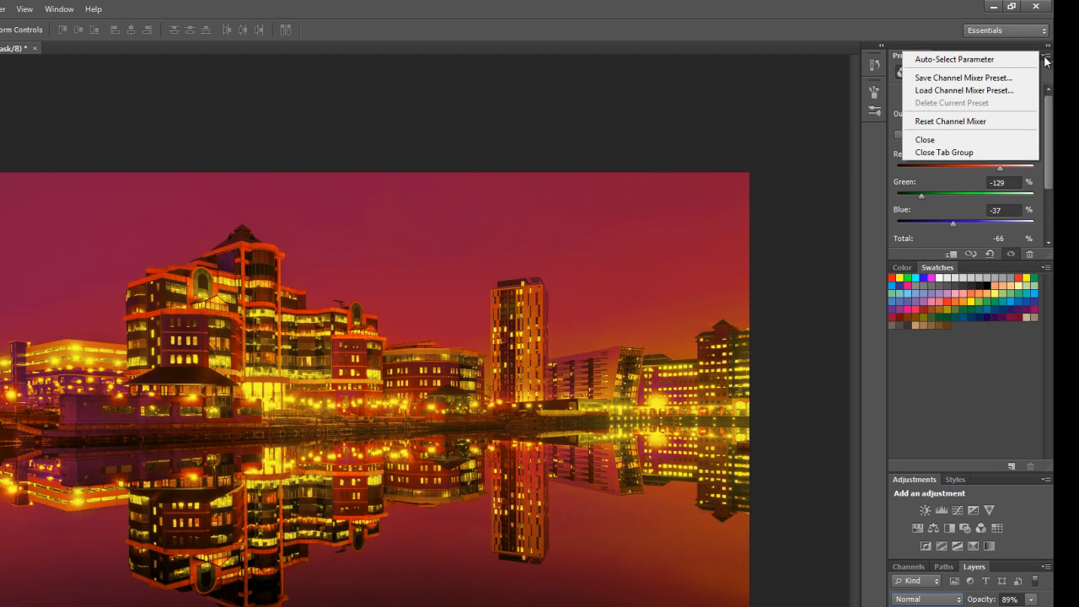
mouse_move(969, 77)
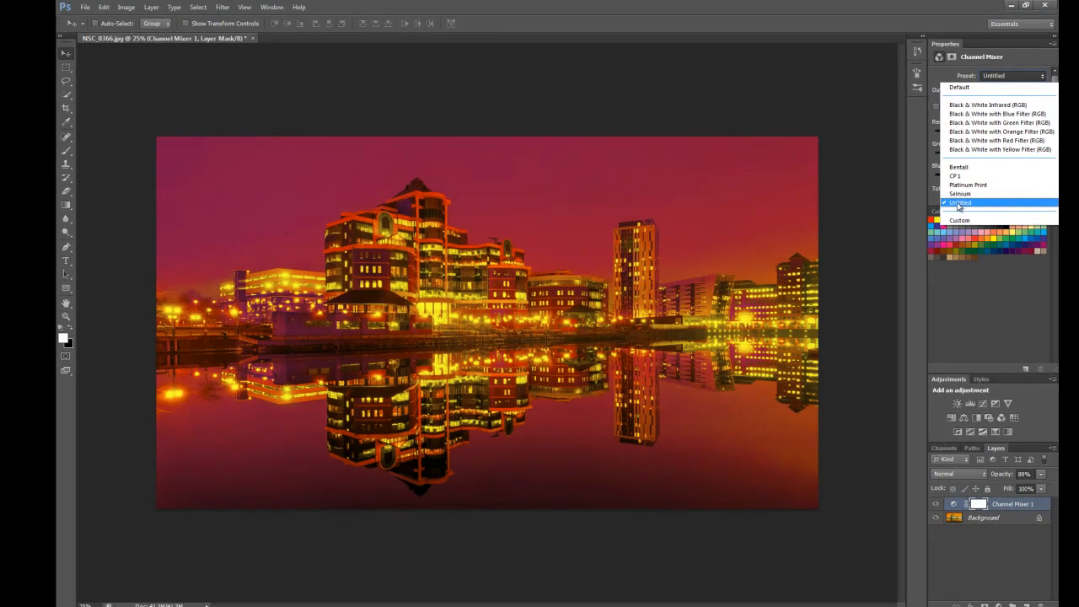
mouse_move(1002, 131)
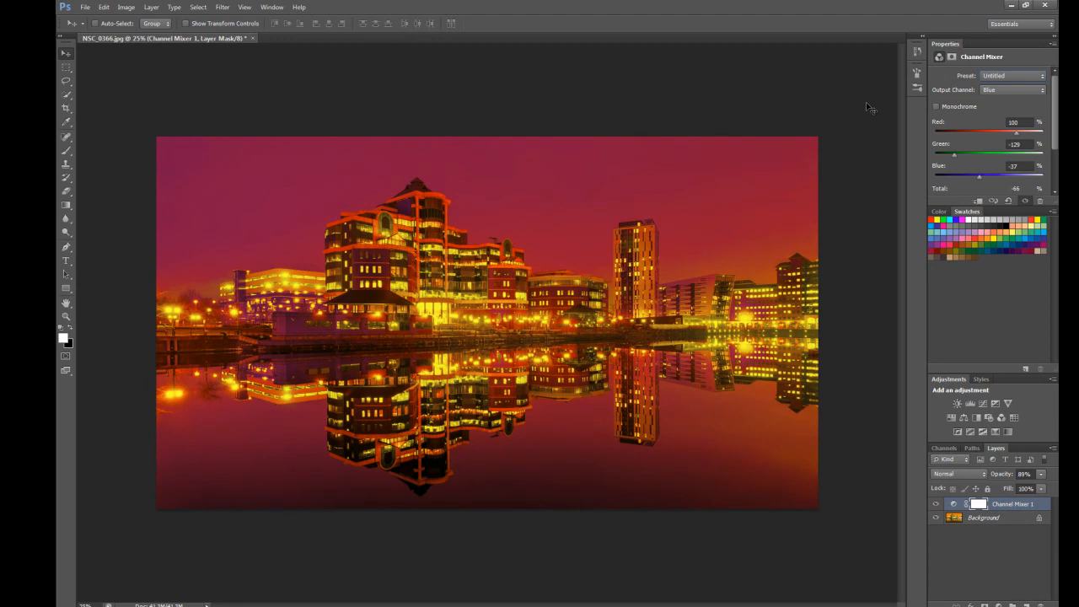
mouse_move(874, 124)
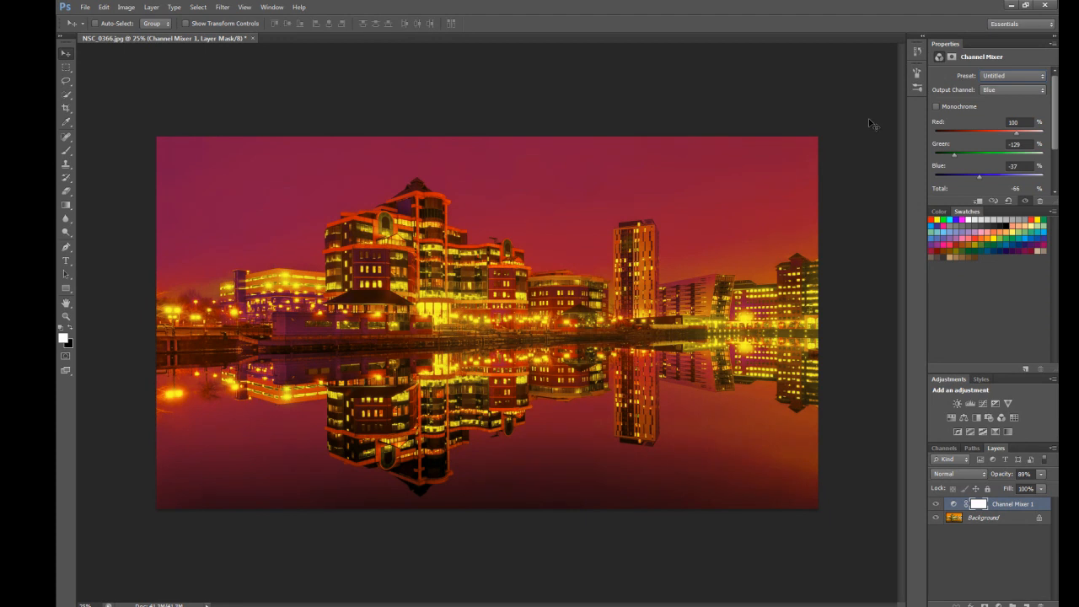